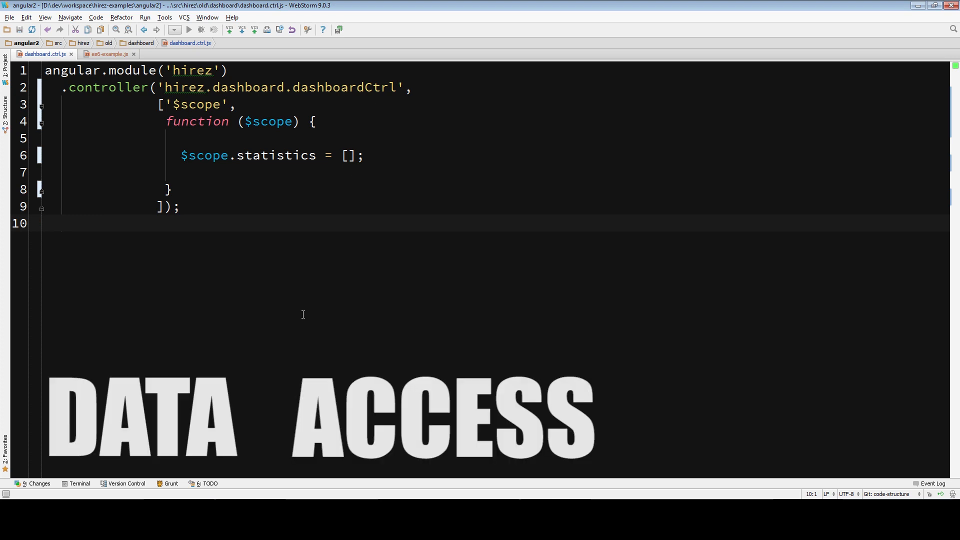
# - Add 'hirez.common.dal.statistics.statisticsDao' to the dashboard controller's dependencies and a statisticsDao parameter
pyautogui.write("'hirez.common.dal'")
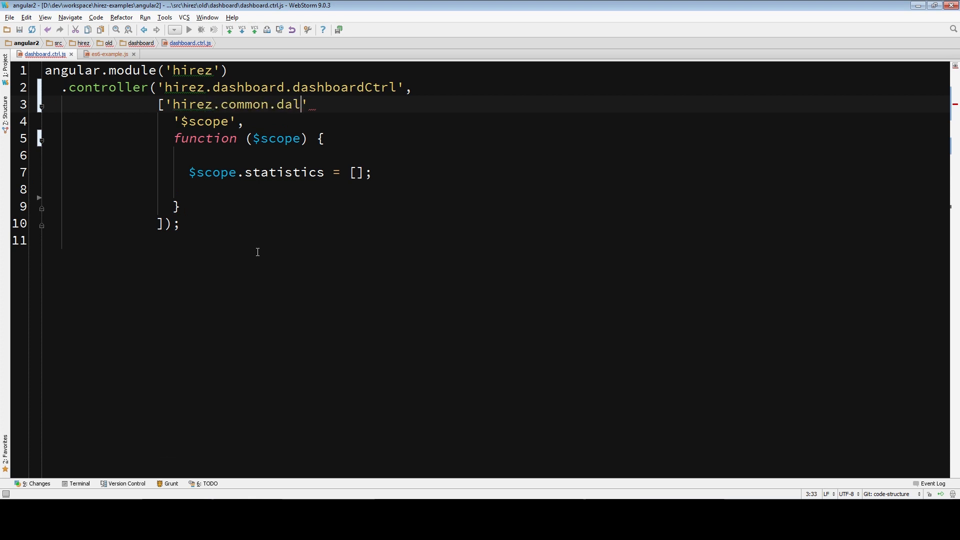
pyautogui.write('.statistics.statisticsDao')
pyautogui.click(249, 139)
pyautogui.write(',')
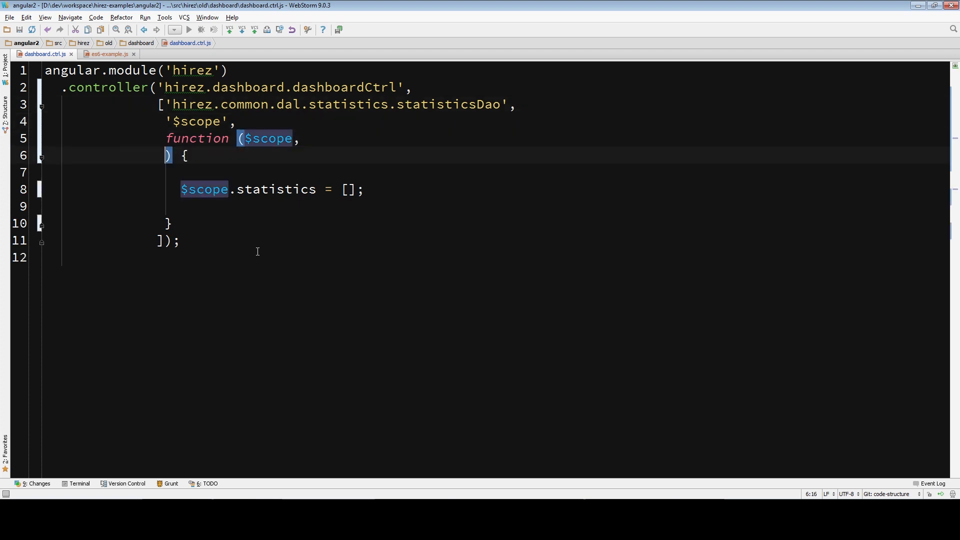
pyautogui.write('statisticsDao')
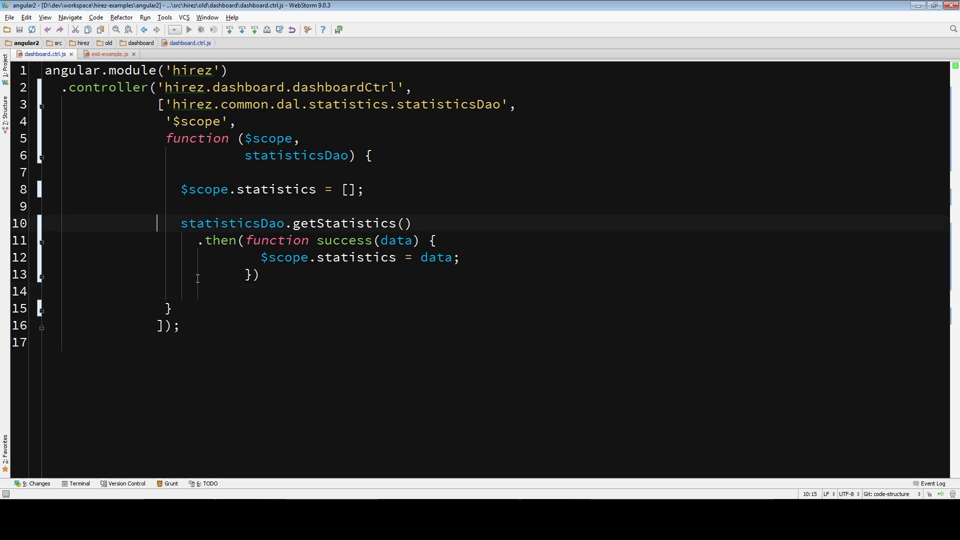
pyautogui.moveTo(155, 261)
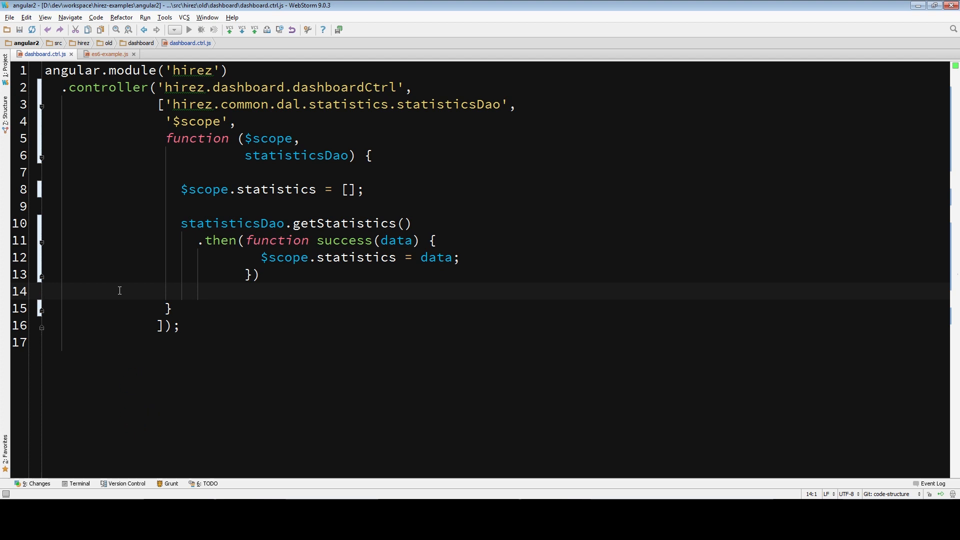
pyautogui.click(209, 393)
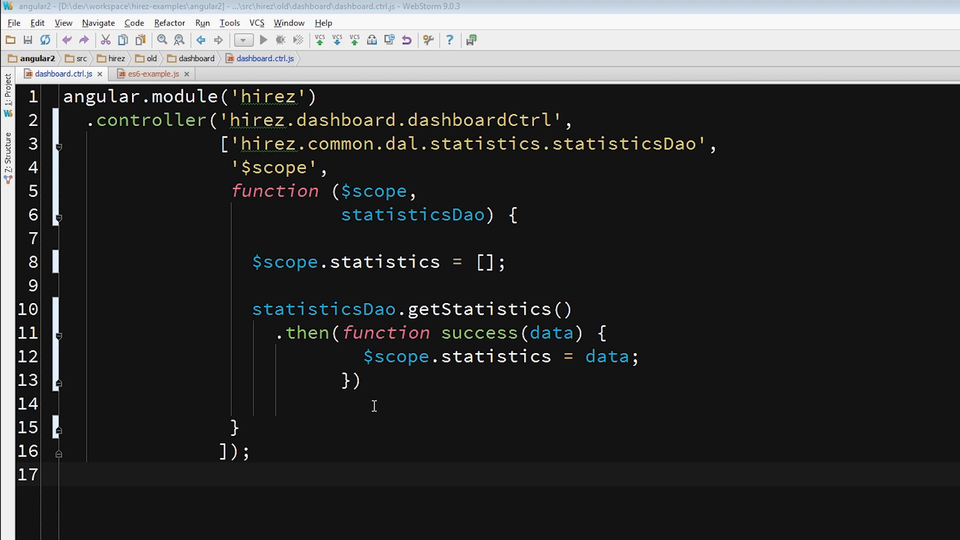
# - View the es6-example.js Dashboard class, then the GitHub di.js kitchen.js example in Chrome
pyautogui.click(153, 74)
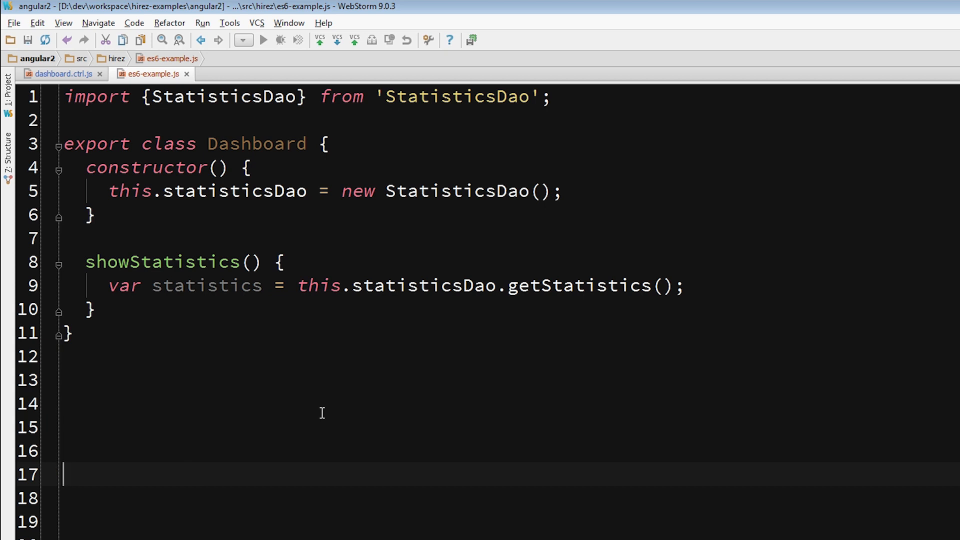
pyautogui.moveTo(344, 435)
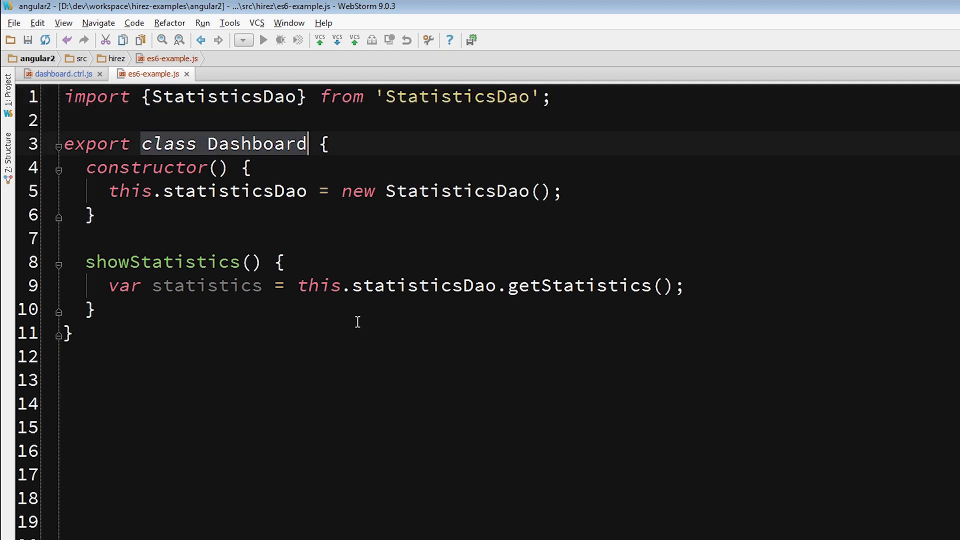
pyautogui.moveTo(342, 346)
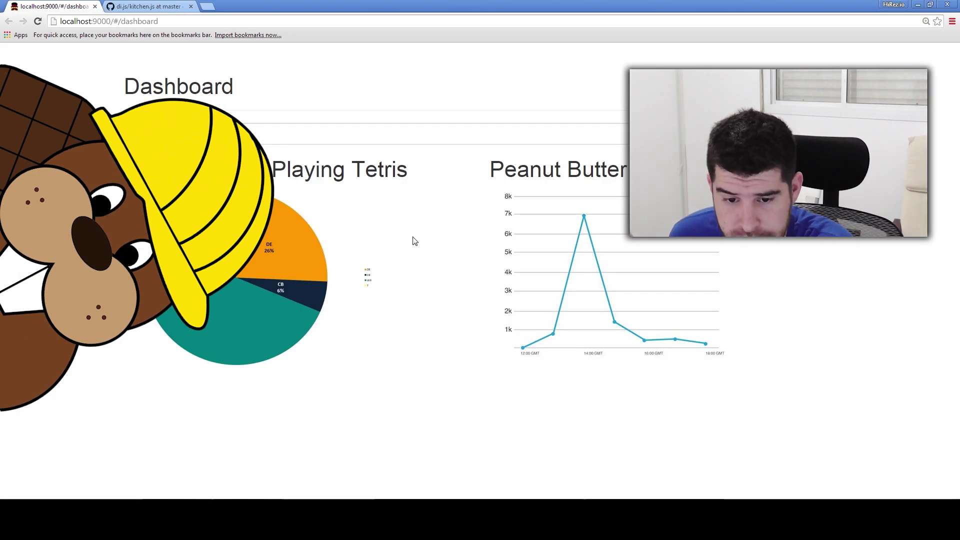
pyautogui.click(145, 6)
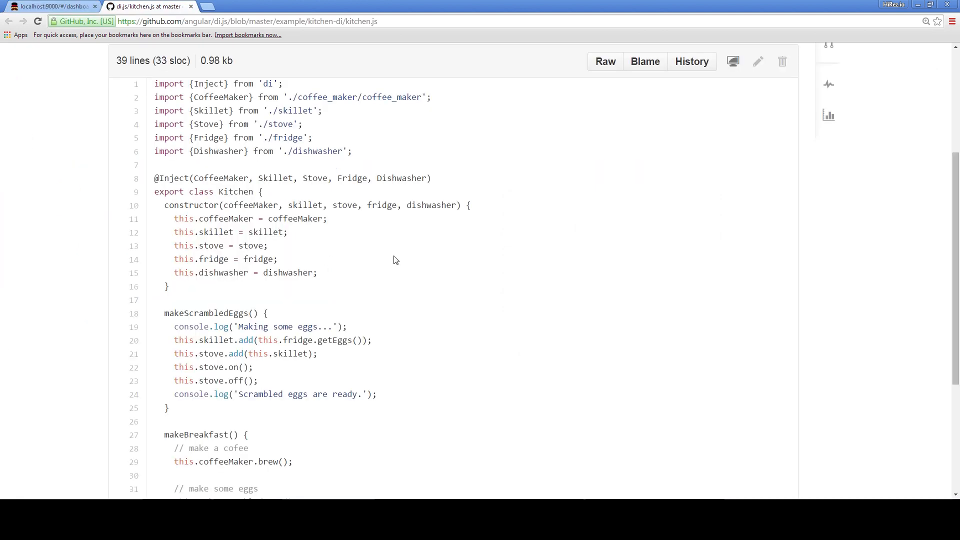